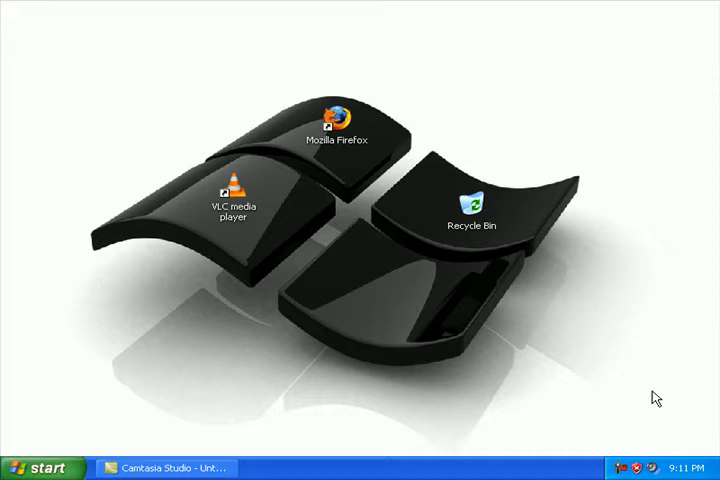
mouse_move(572, 336)
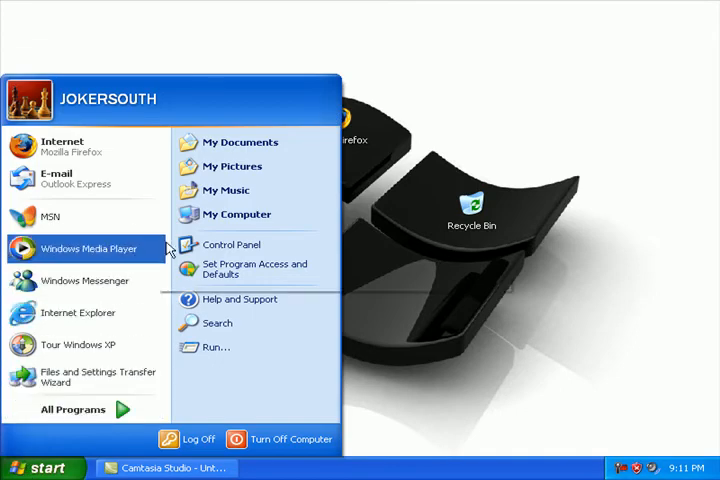
Step: Create a New Folder inside My Documents > My Pictures
left_click(240, 142)
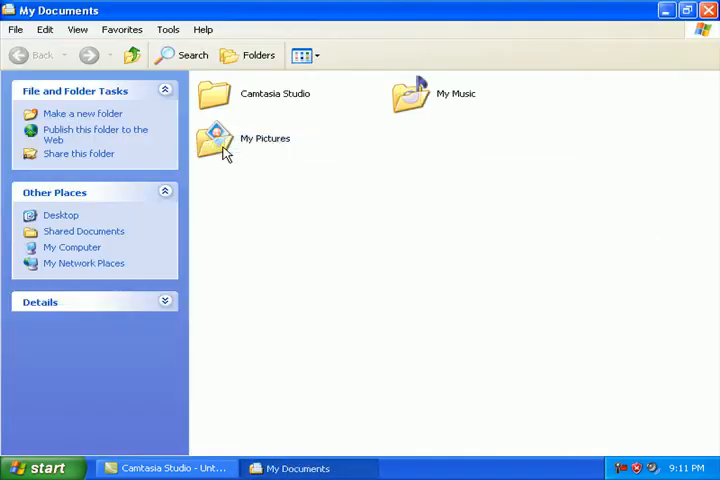
mouse_move(248, 204)
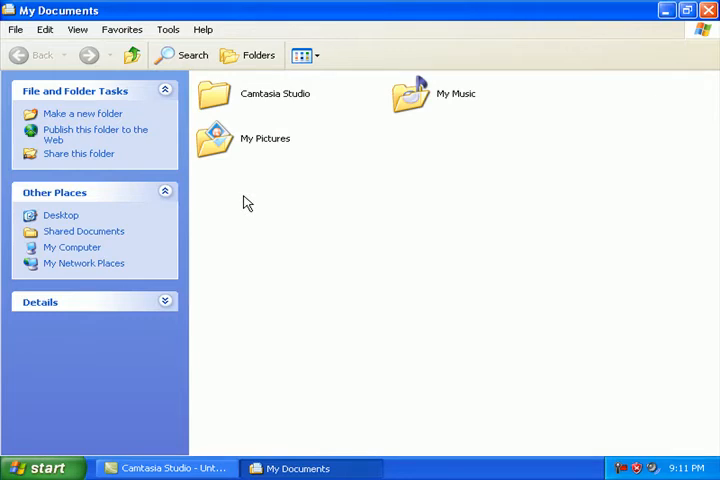
double_click(214, 138)
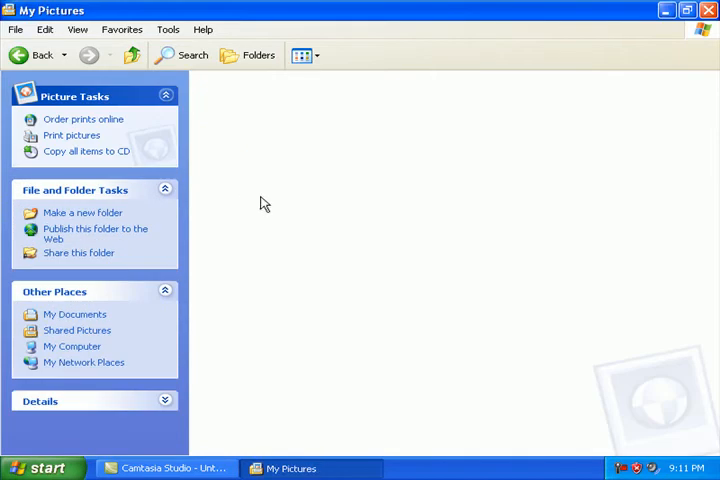
mouse_move(244, 144)
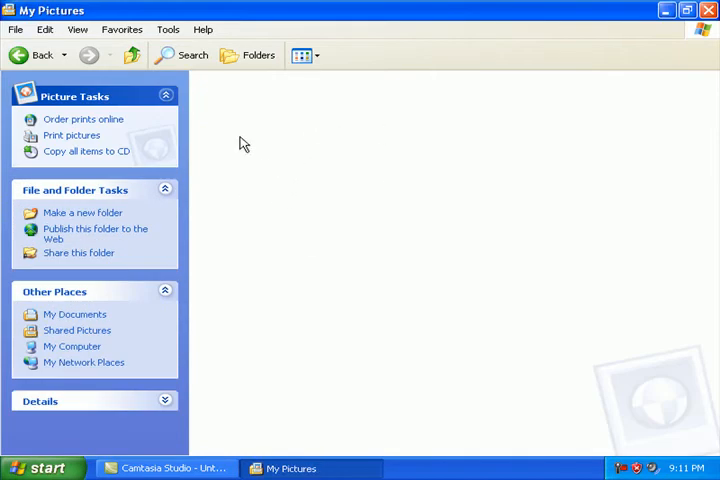
right_click(244, 144)
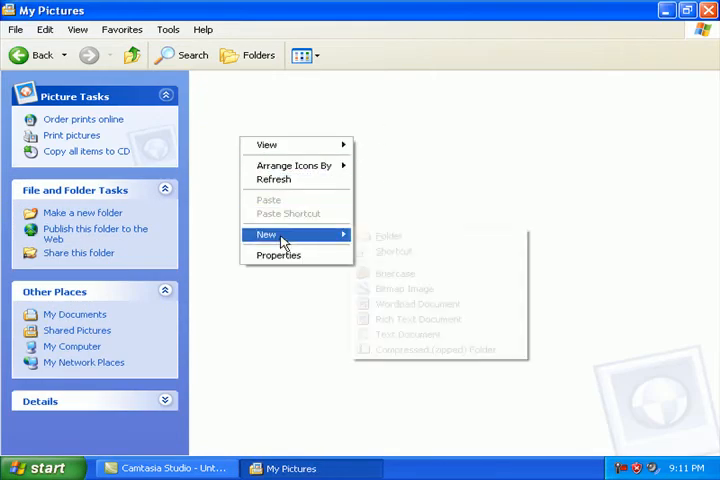
left_click(388, 236)
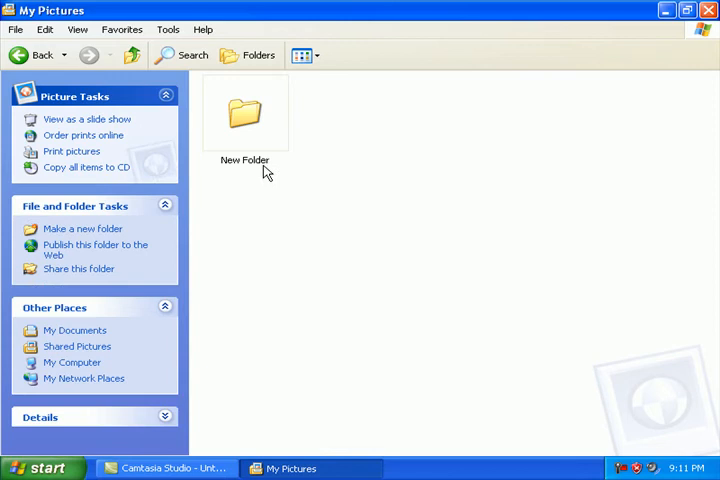
left_click(244, 116)
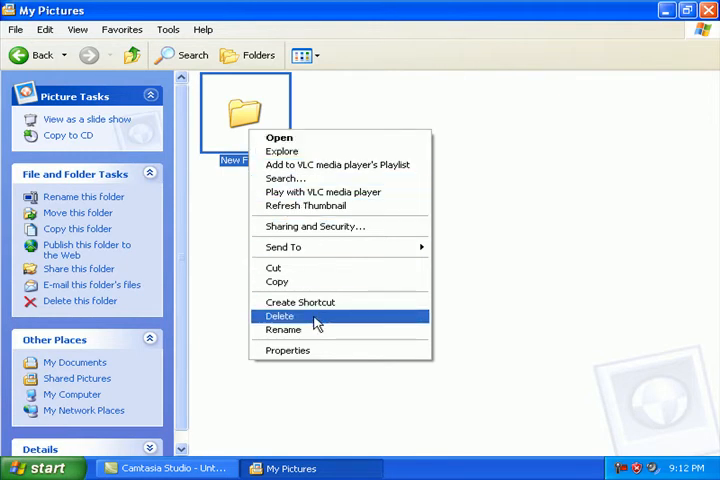
Step: Delete the New Folder, confirming the move to the Recycle Bin
left_click(280, 316)
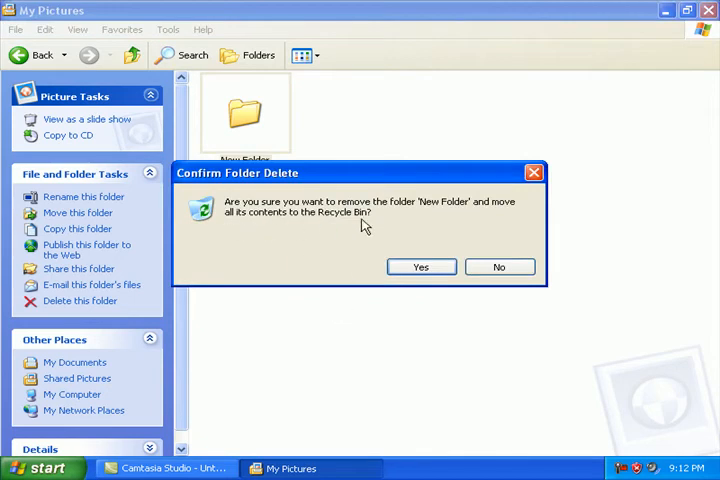
left_click(420, 266)
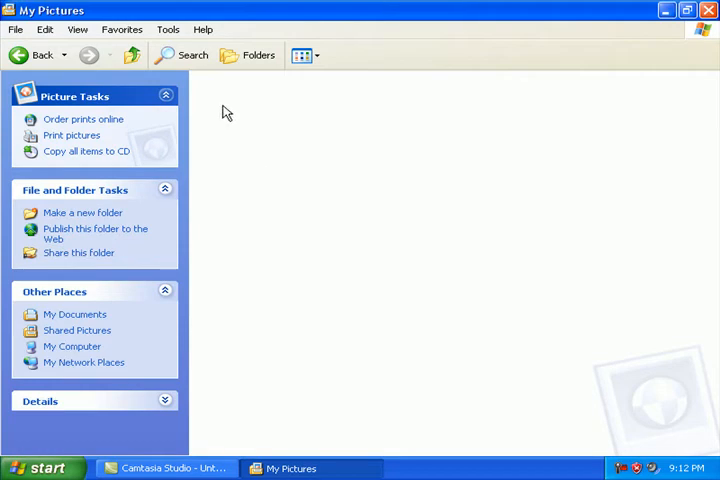
mouse_move(28, 56)
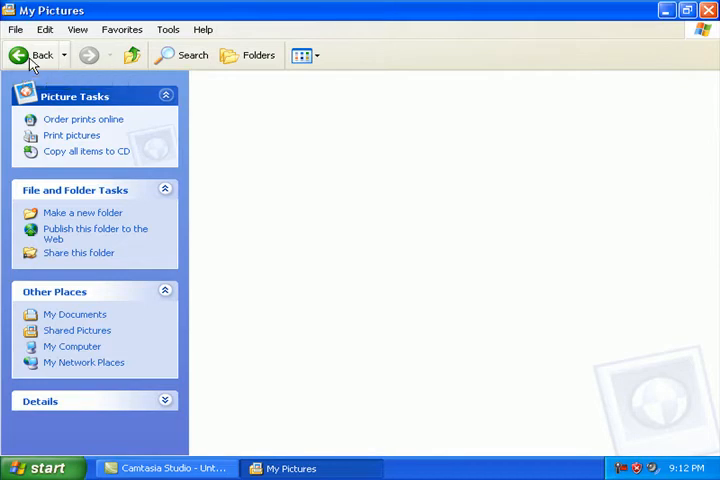
Step: Navigate back to My Documents and close the Explorer window
left_click(30, 56)
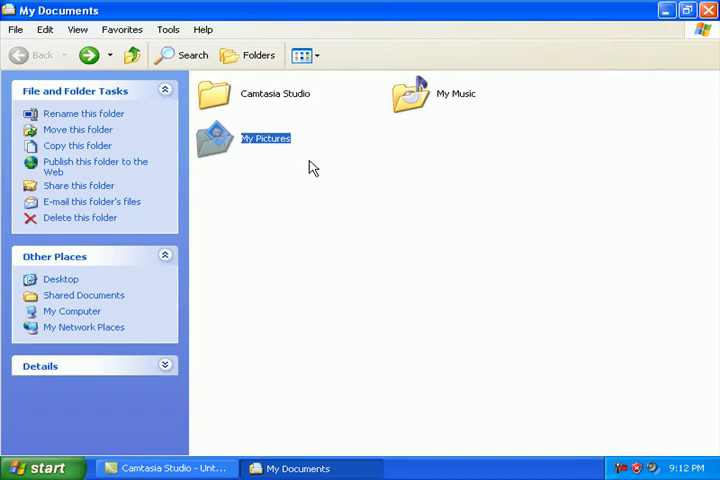
mouse_move(392, 154)
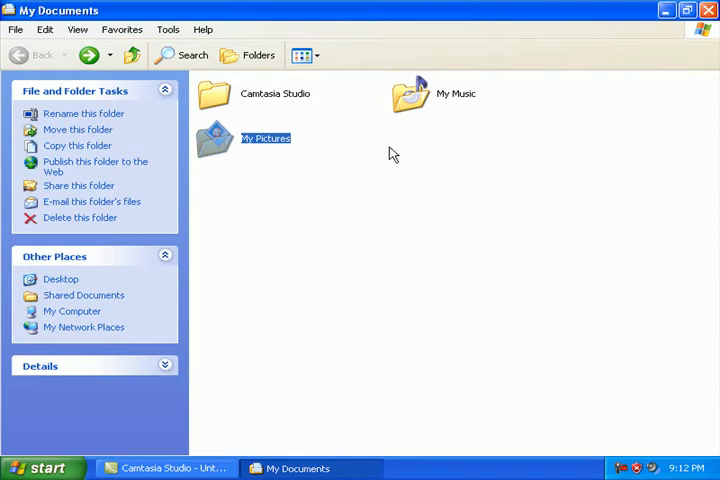
left_click(340, 188)
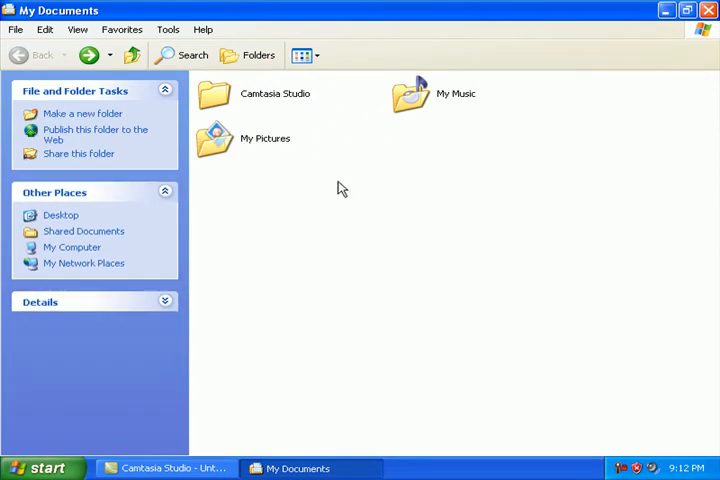
mouse_move(310, 152)
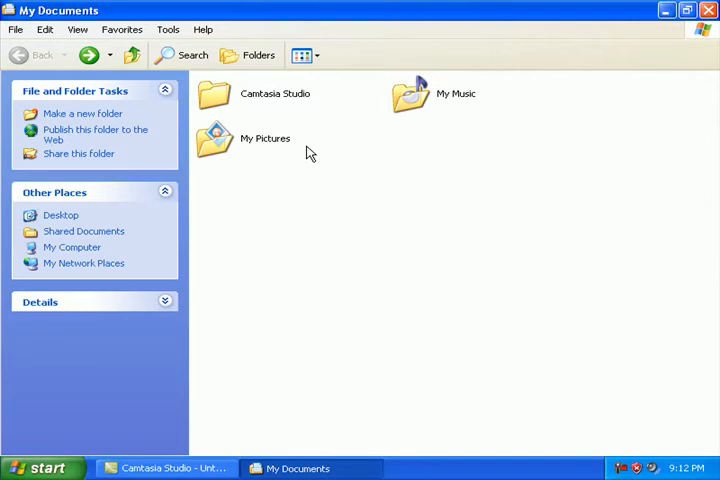
mouse_move(352, 132)
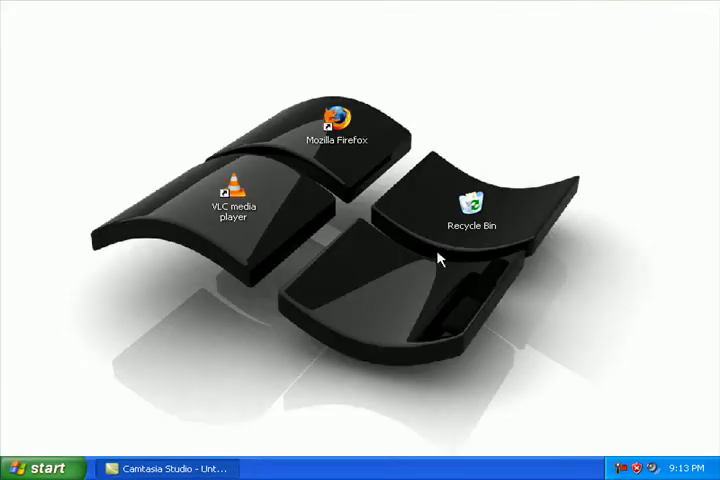
mouse_move(476, 206)
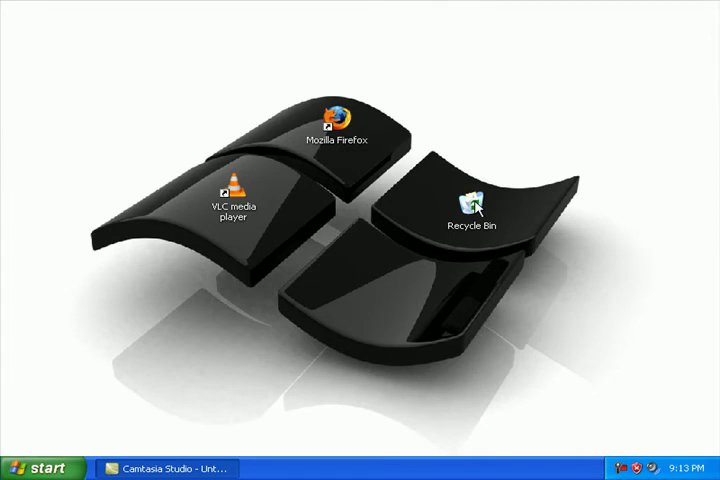
Step: Empty the Recycle Bin from the desktop, permanently deleting New Folder
right_click(470, 202)
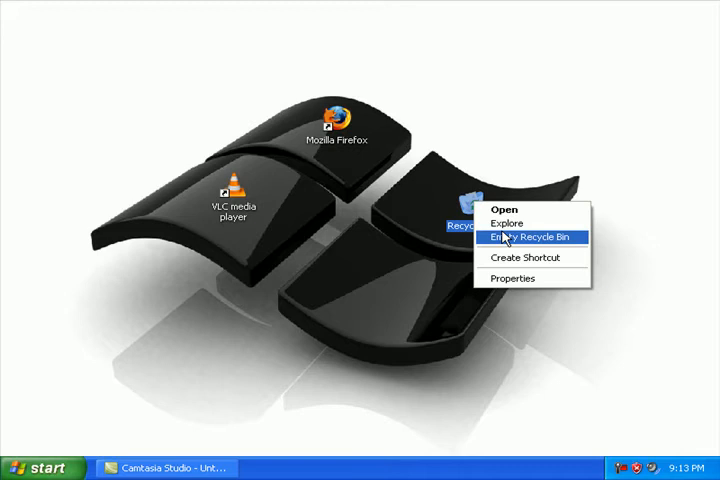
left_click(528, 238)
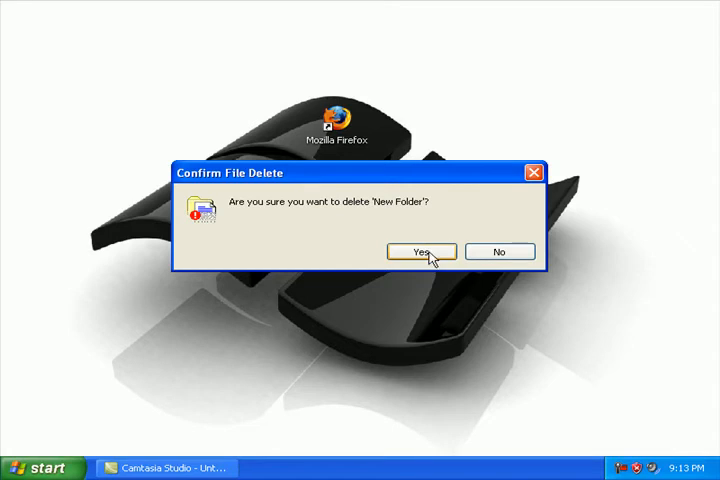
left_click(420, 252)
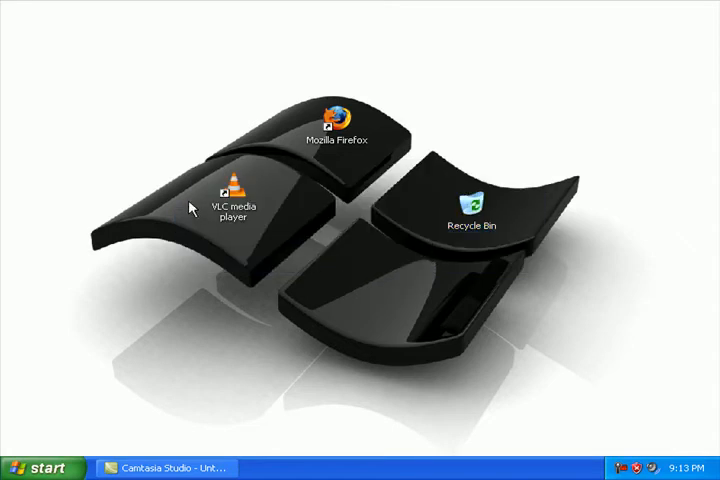
mouse_move(270, 350)
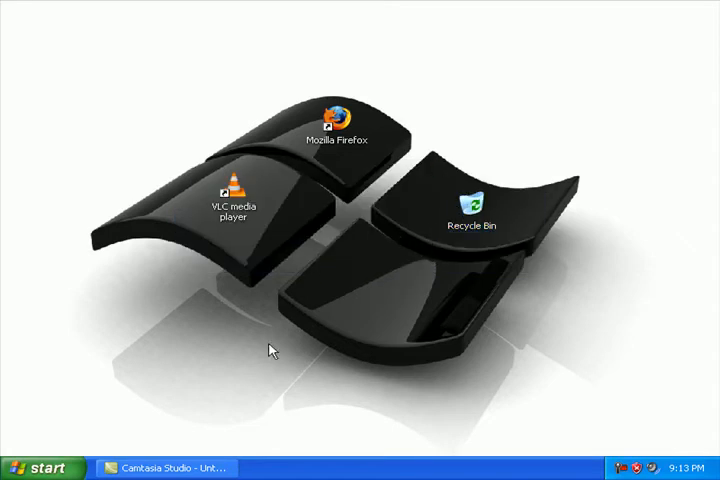
mouse_move(38, 430)
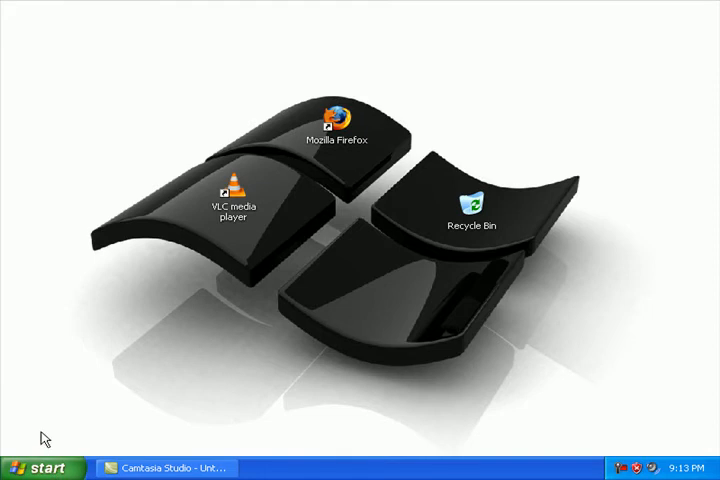
Step: Launch Internet Explorer from the Start menu and bring up its Tools menu
left_click(40, 464)
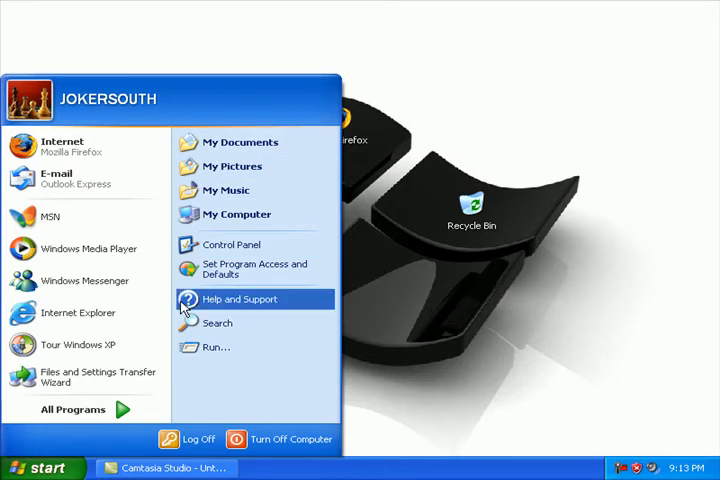
mouse_move(78, 312)
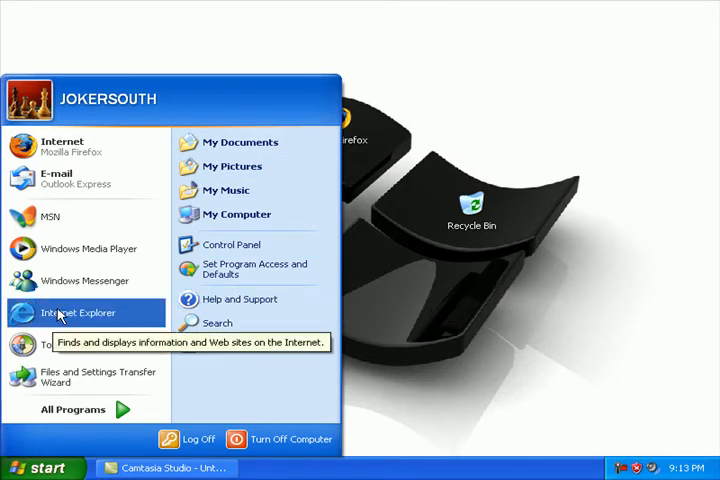
mouse_move(62, 148)
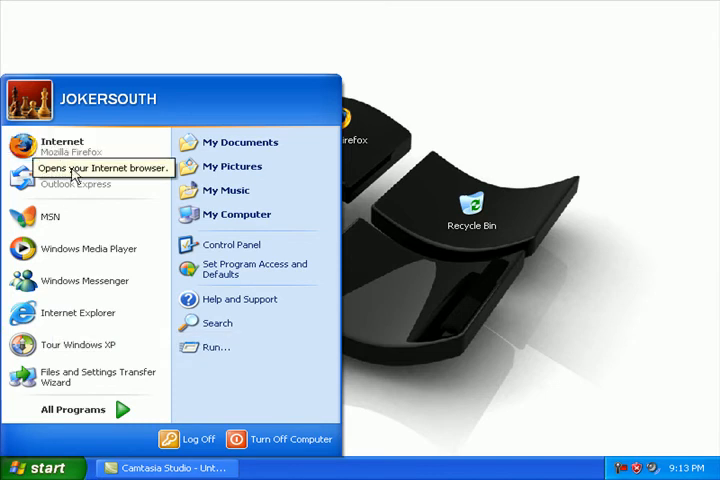
mouse_move(78, 312)
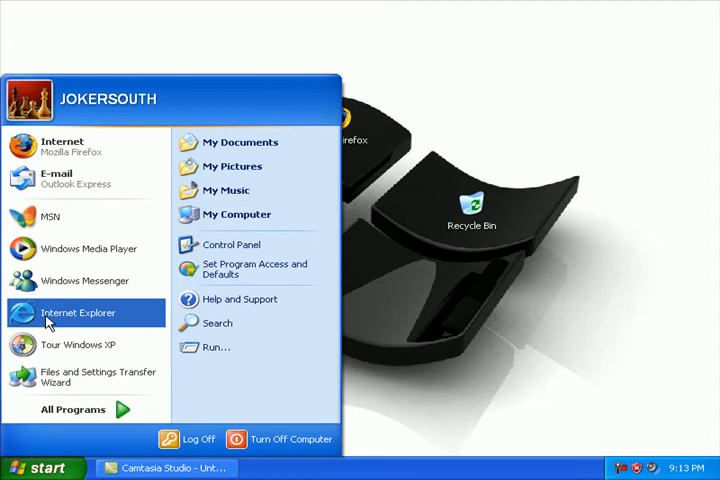
left_click(78, 312)
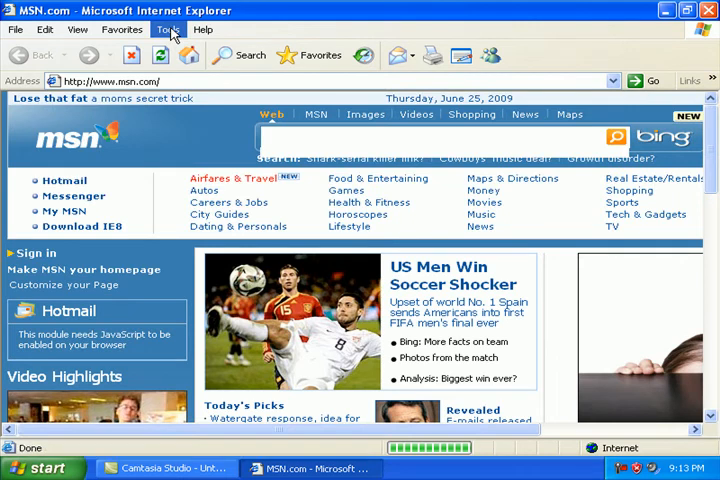
left_click(166, 30)
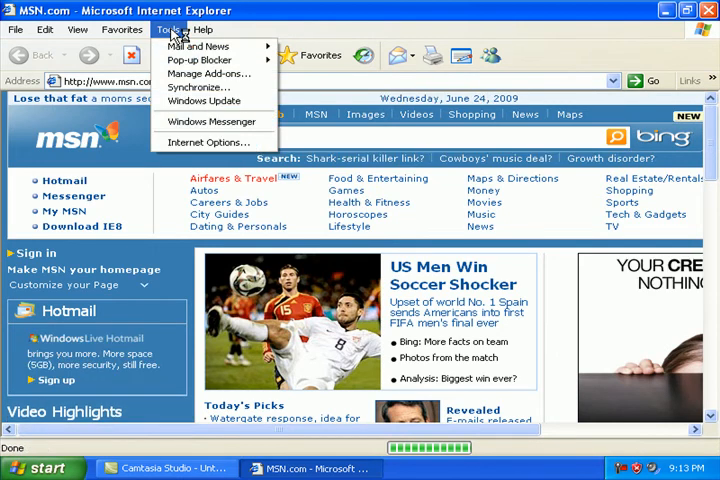
left_click(44, 30)
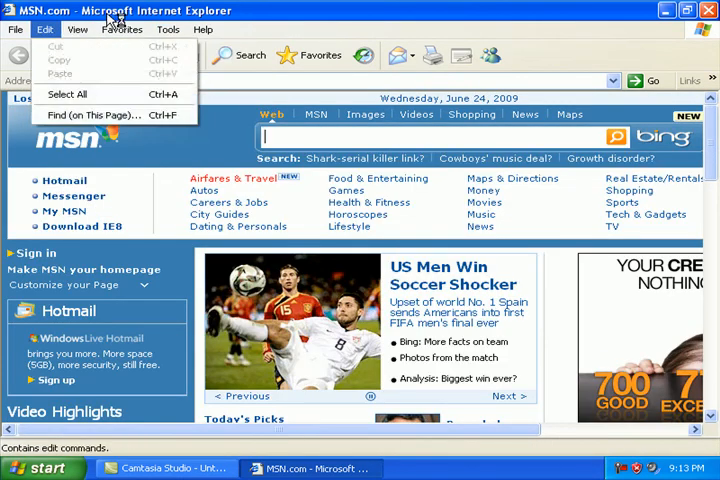
left_click(168, 28)
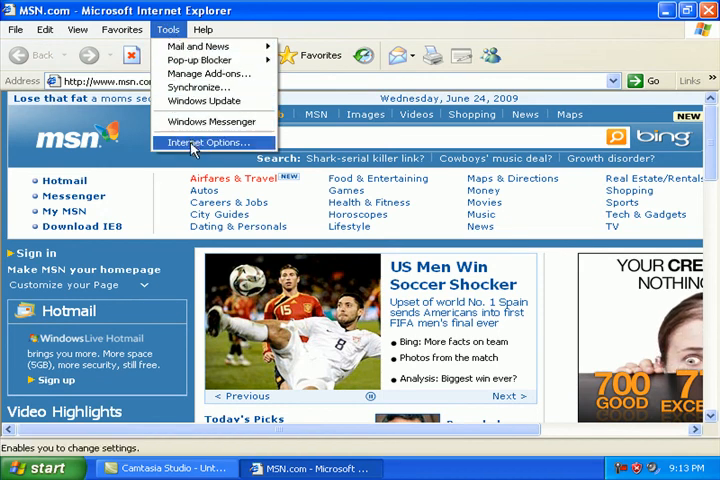
Step: In Internet Options, delete all stored cookies
left_click(206, 142)
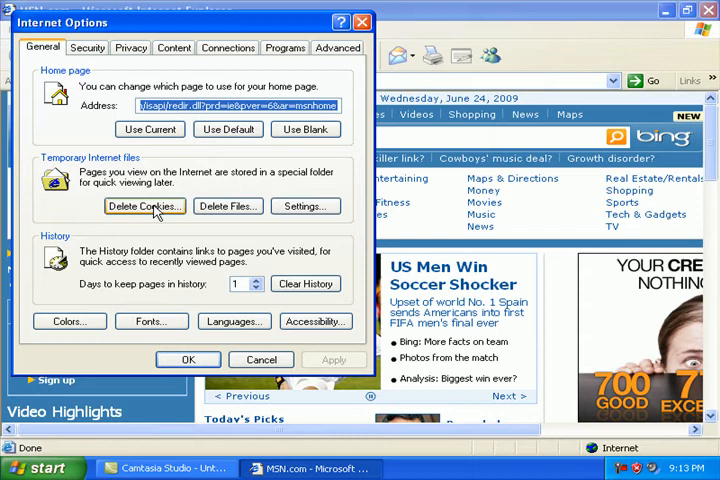
left_click(144, 206)
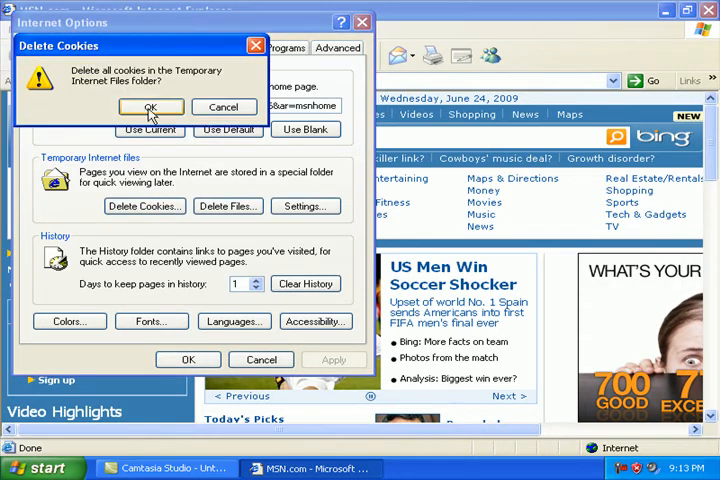
left_click(148, 108)
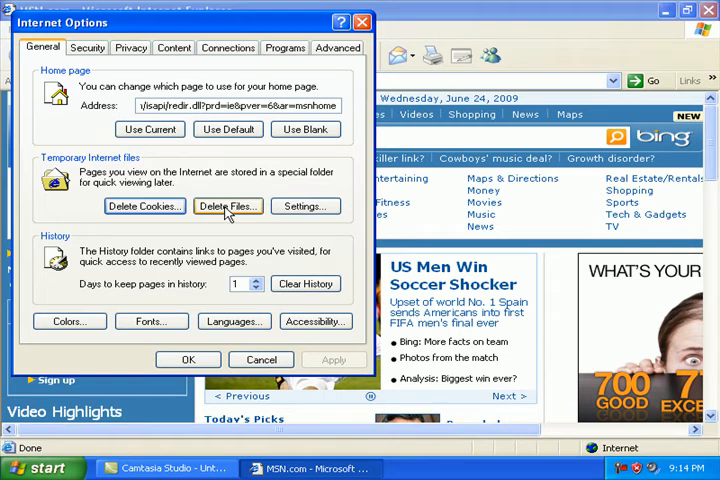
Step: Delete temporary internet files, including all offline content
left_click(228, 206)
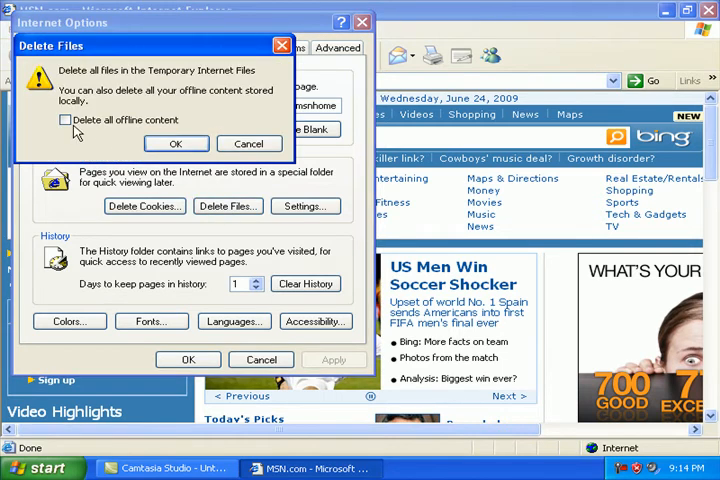
left_click(58, 120)
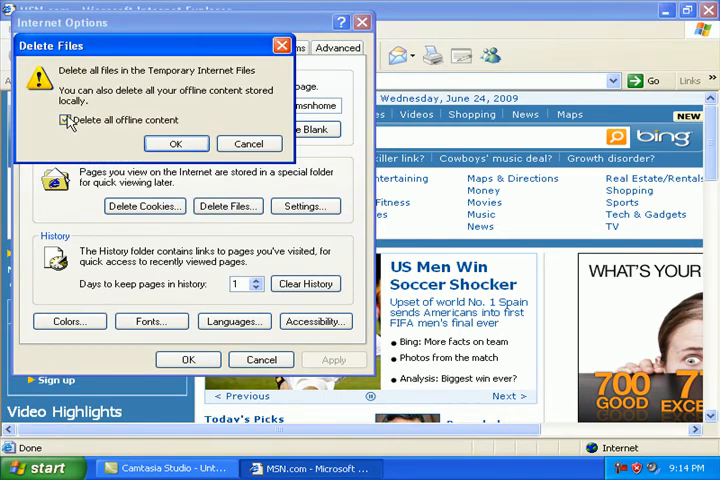
left_click(62, 120)
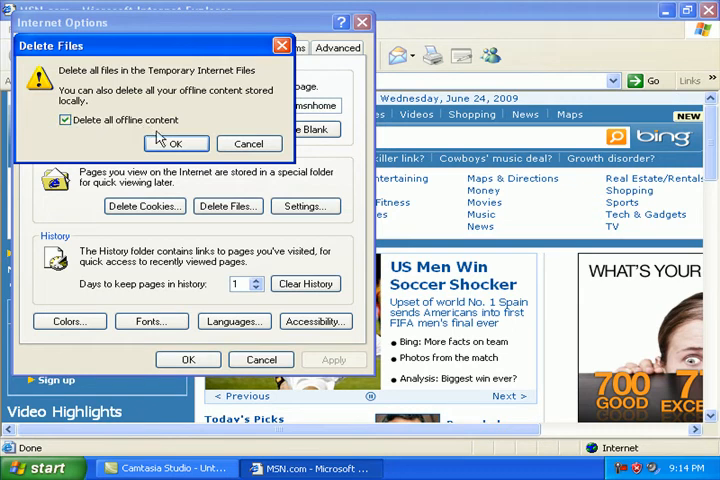
left_click(176, 144)
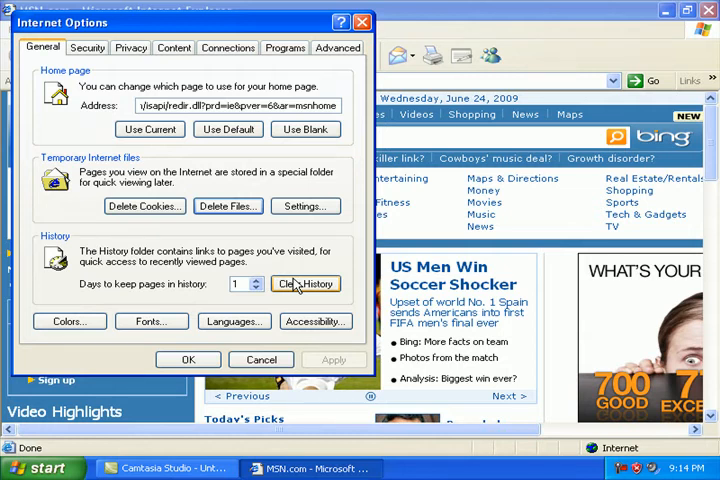
mouse_move(296, 284)
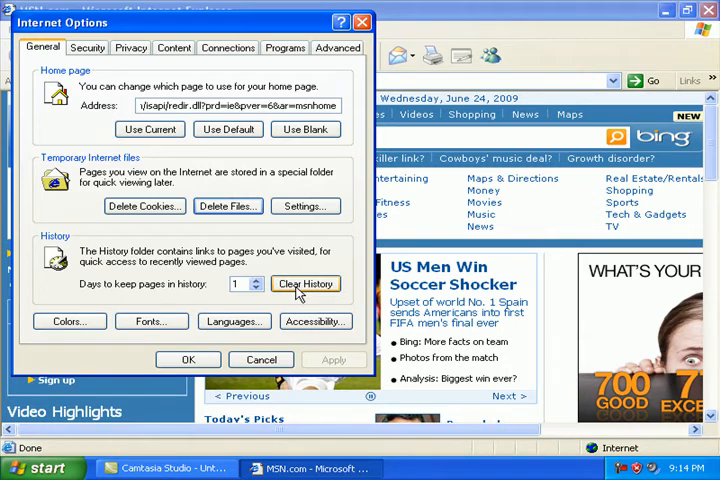
Step: Clear the visited-sites history, confirm it and close Internet Explorer
left_click(304, 284)
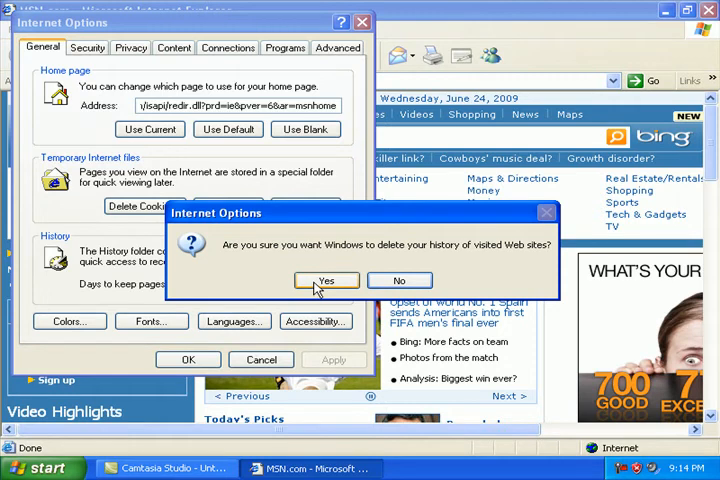
left_click(326, 280)
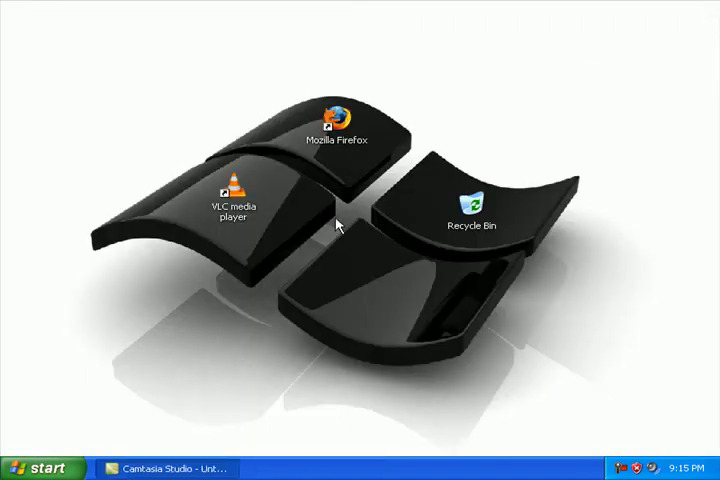
left_click(338, 118)
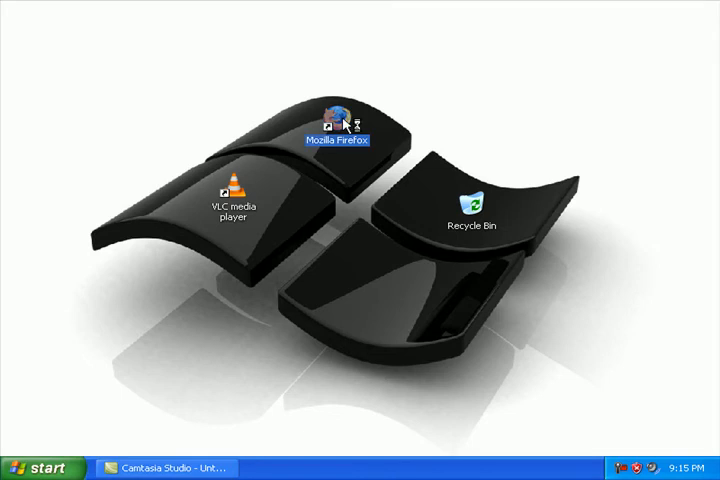
Step: In Firefox, clear private data with Offline Website Data included, via Clear Private Data Now
double_click(336, 110)
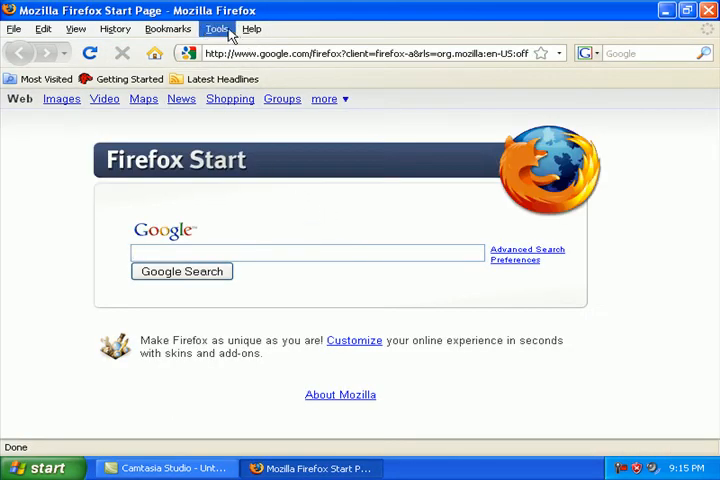
left_click(212, 28)
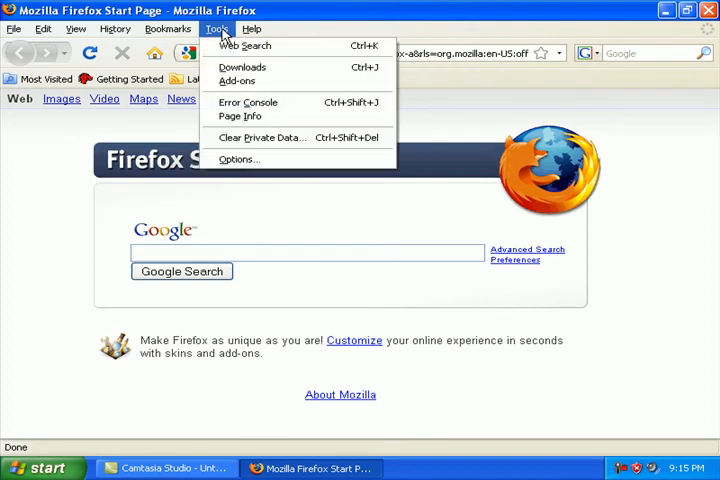
mouse_move(264, 136)
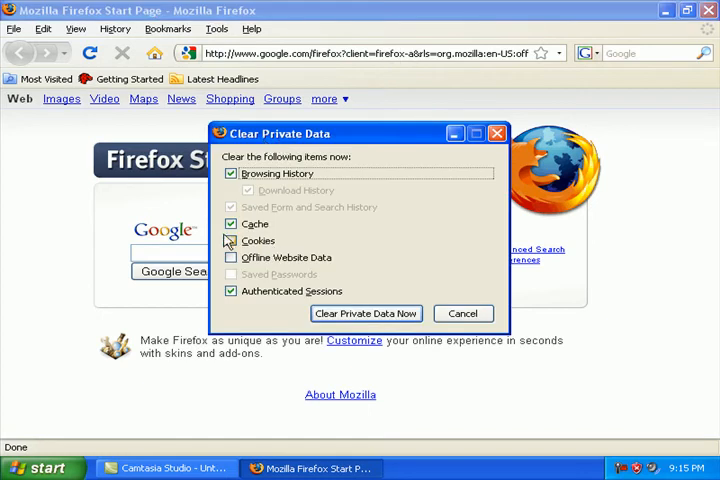
left_click(232, 240)
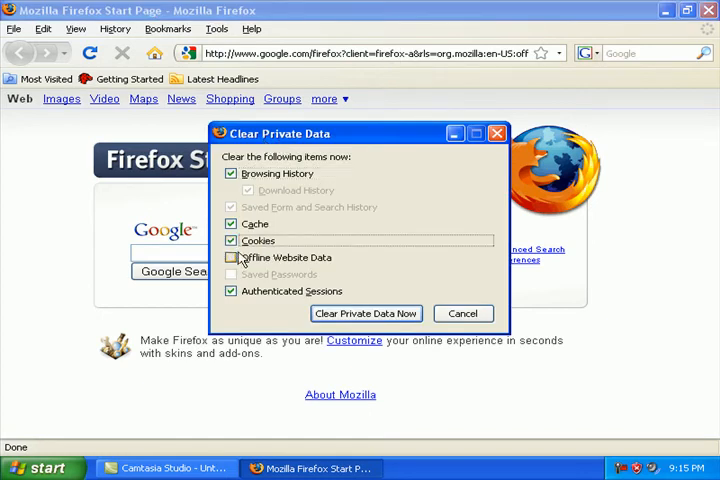
left_click(232, 256)
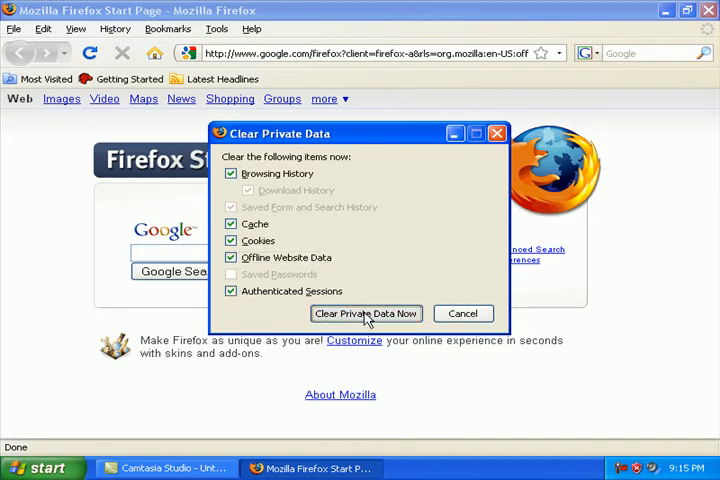
left_click(366, 312)
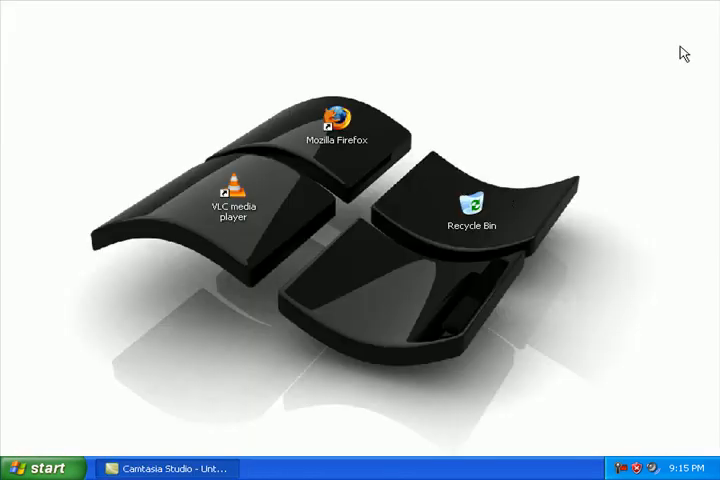
mouse_move(246, 252)
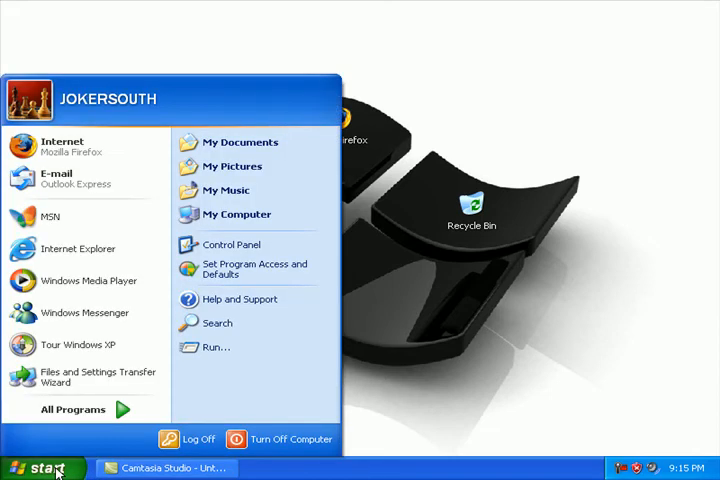
Step: Check Start > All Programs > Startup shows (Empty), then return to the desktop
left_click(72, 408)
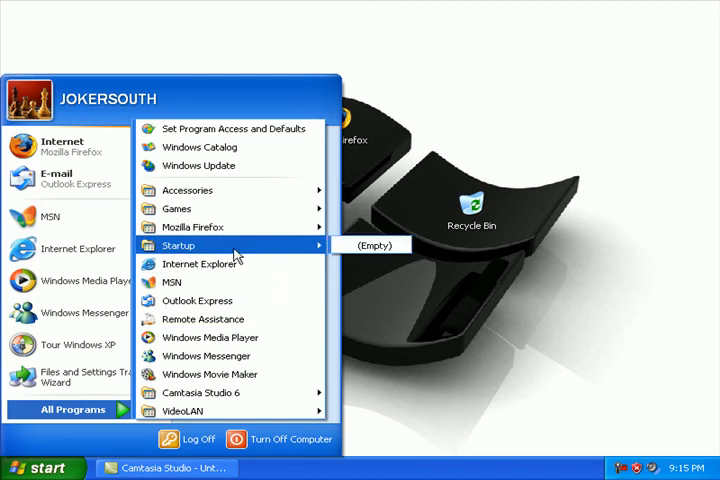
mouse_move(362, 250)
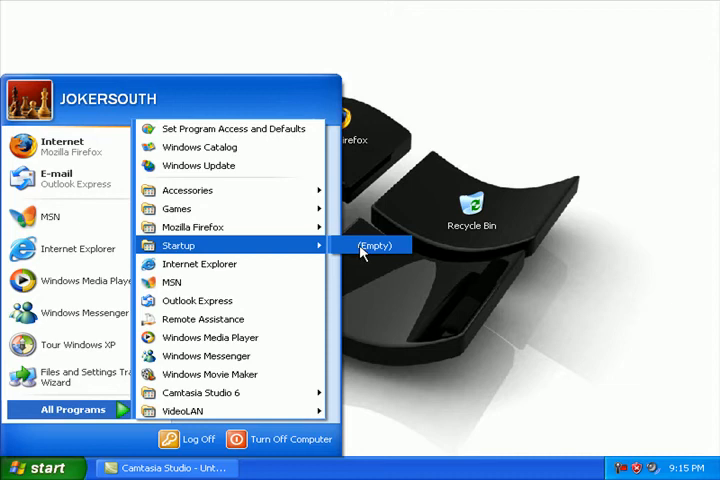
mouse_move(366, 252)
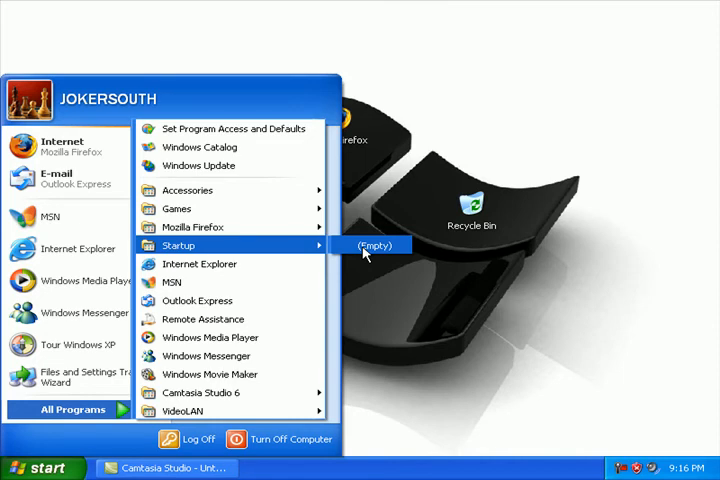
left_click(404, 222)
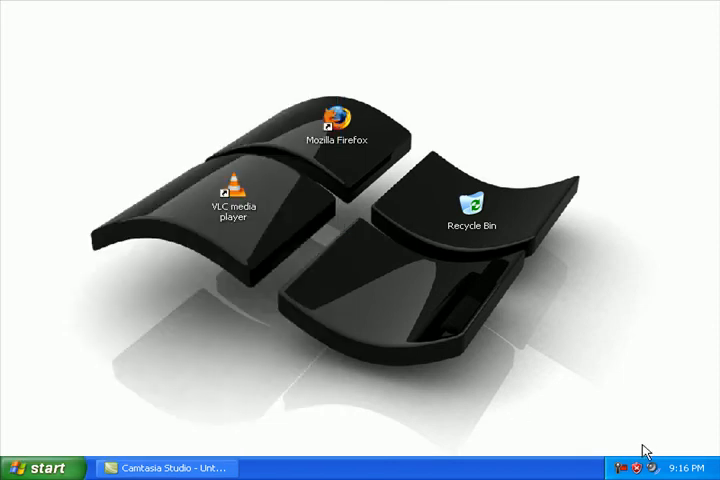
mouse_move(492, 432)
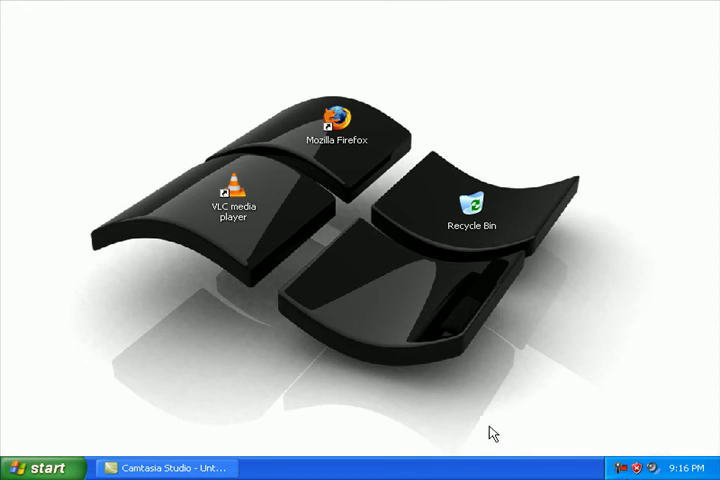
mouse_move(164, 436)
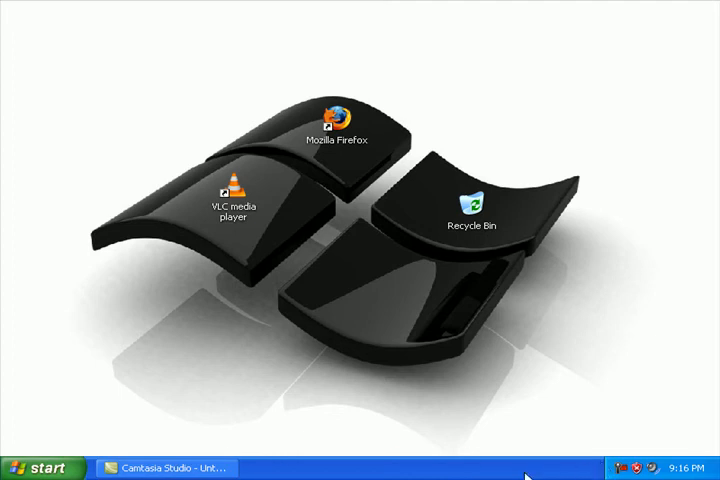
mouse_move(488, 426)
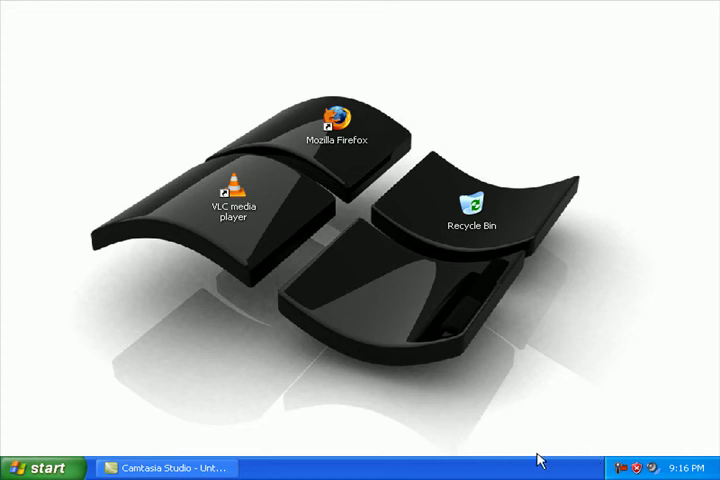
mouse_move(200, 466)
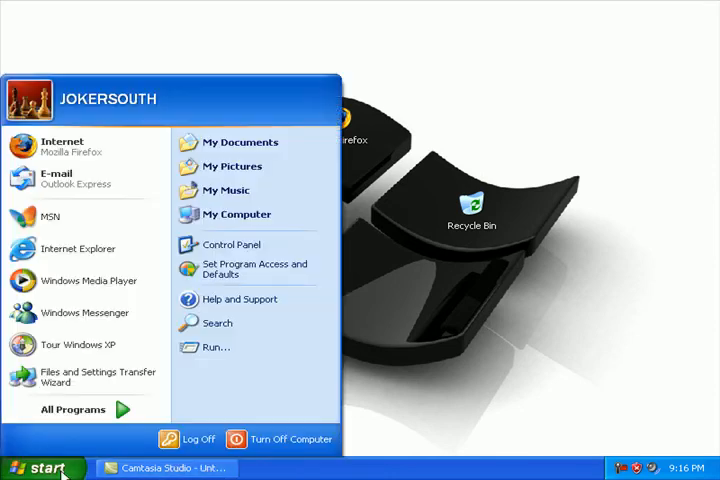
left_click(72, 408)
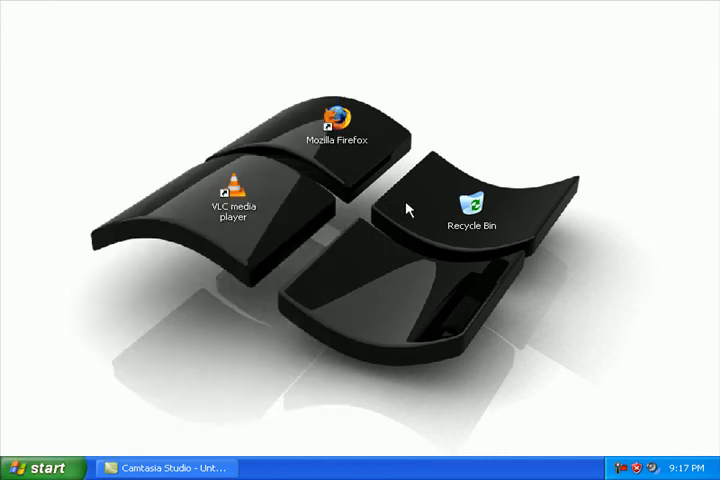
mouse_move(64, 446)
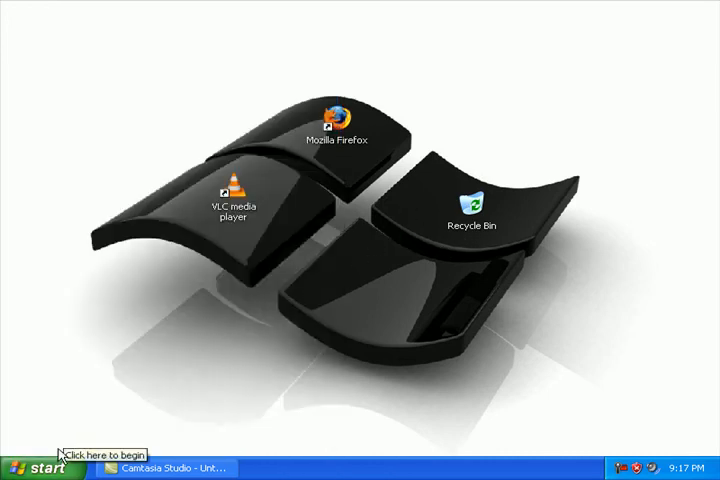
mouse_move(170, 464)
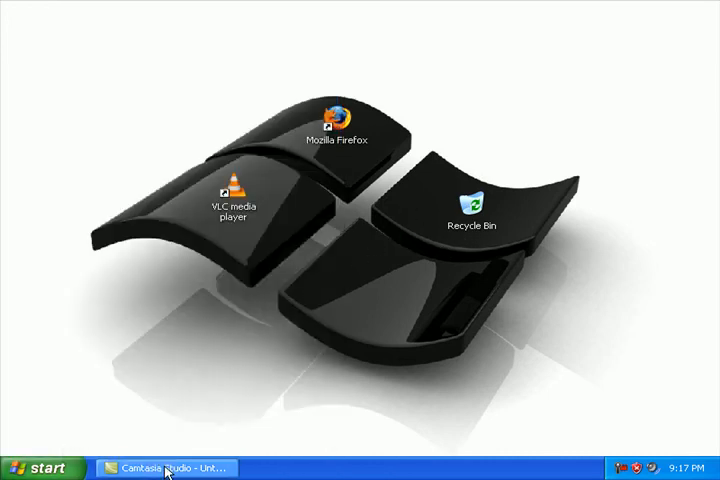
mouse_move(136, 422)
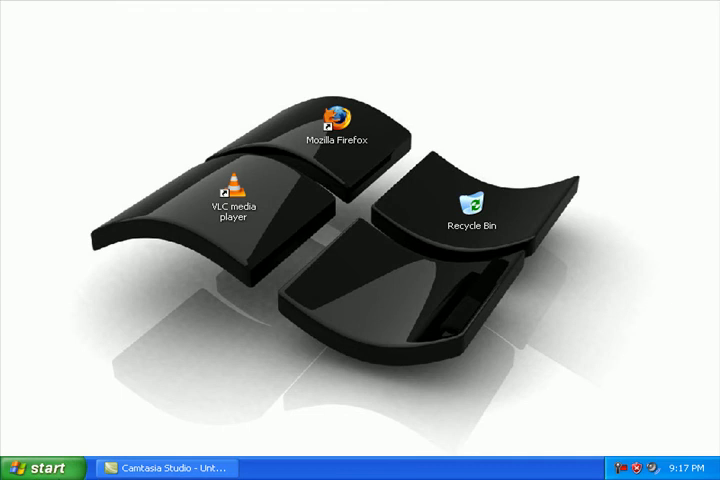
Step: Reach Add or Remove Programs through Start > Control Panel
left_click(42, 464)
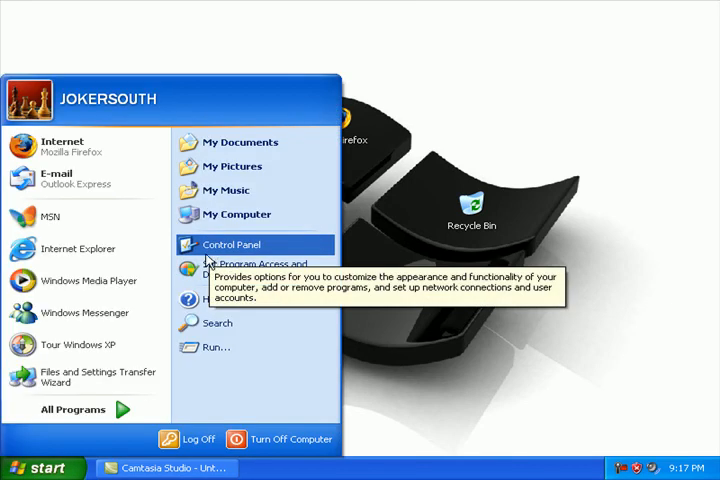
left_click(228, 244)
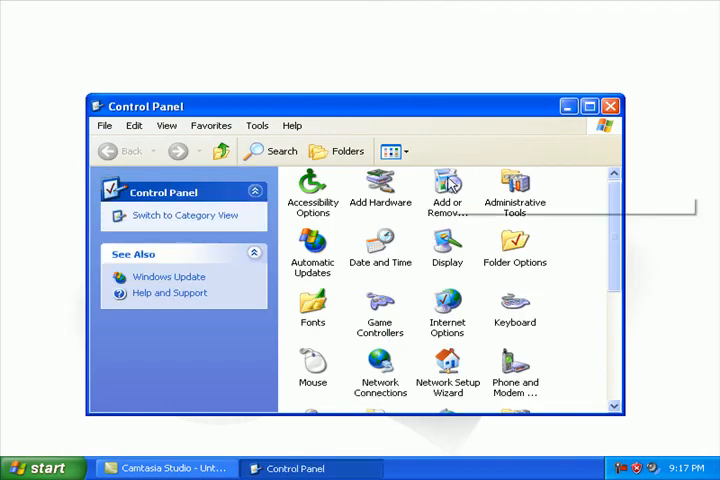
left_click(448, 190)
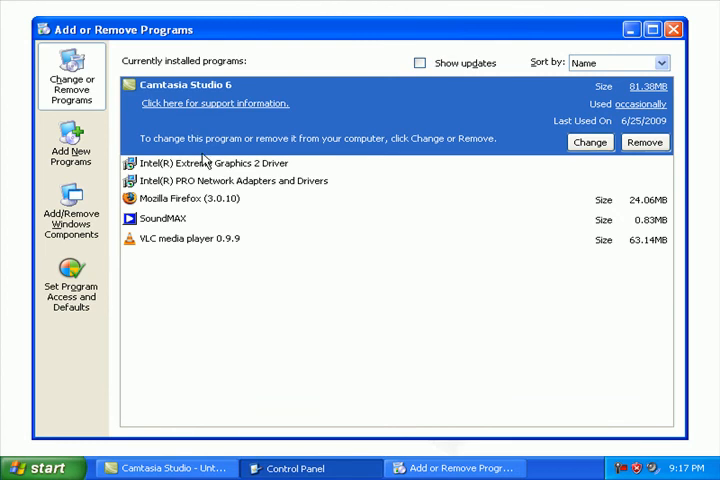
mouse_move(206, 148)
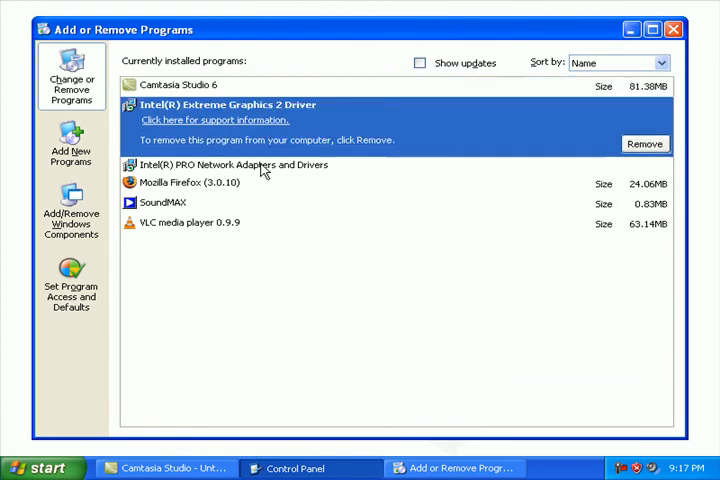
Step: Review Intel drivers, Camtasia Studio 6, Firefox and VLC entries, settling on VLC media player 0.9.9
left_click(164, 202)
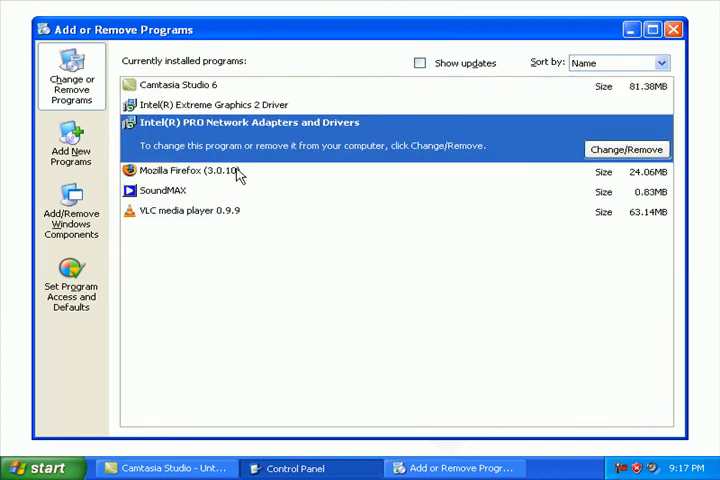
left_click(190, 210)
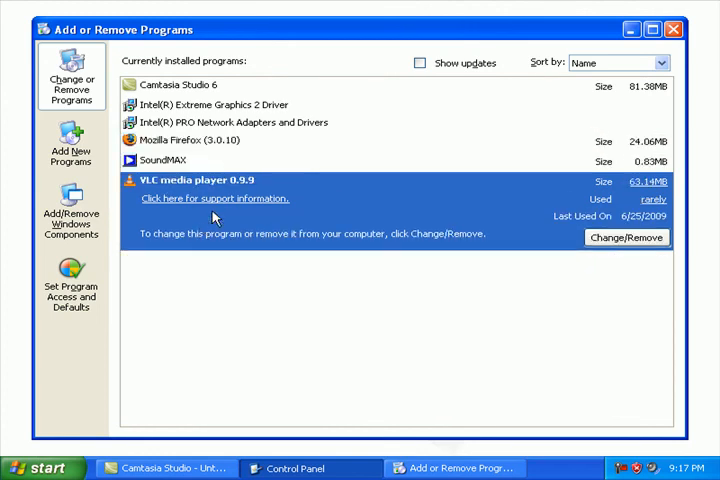
left_click(176, 80)
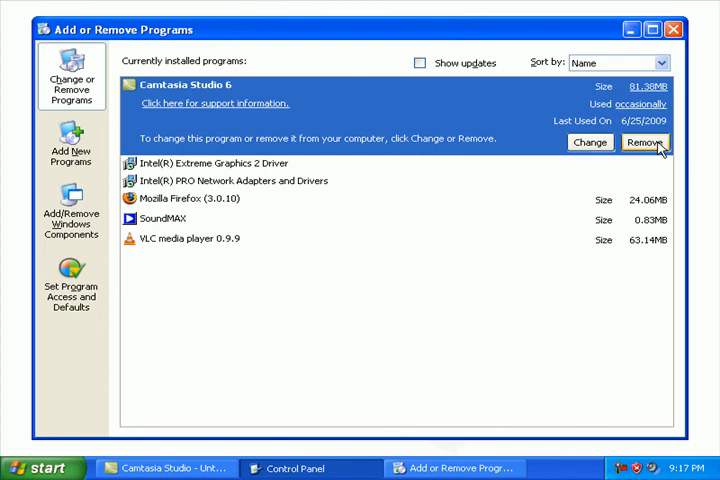
mouse_move(198, 108)
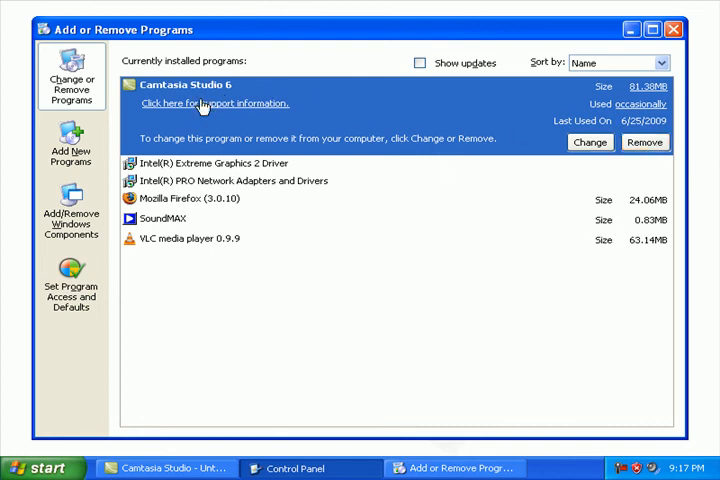
mouse_move(276, 168)
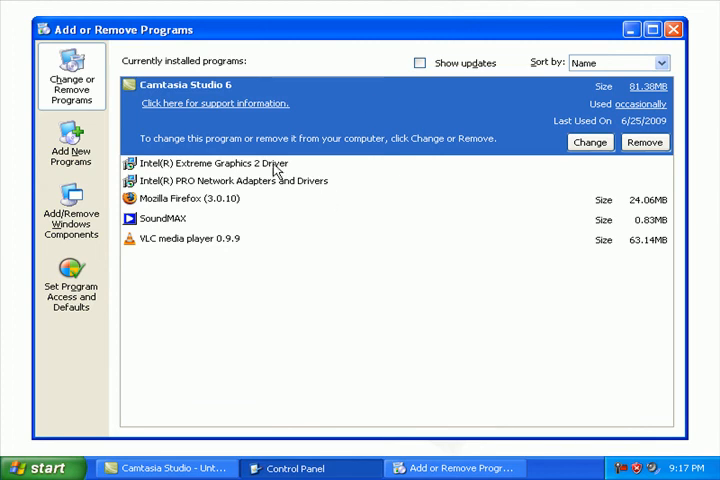
left_click(190, 198)
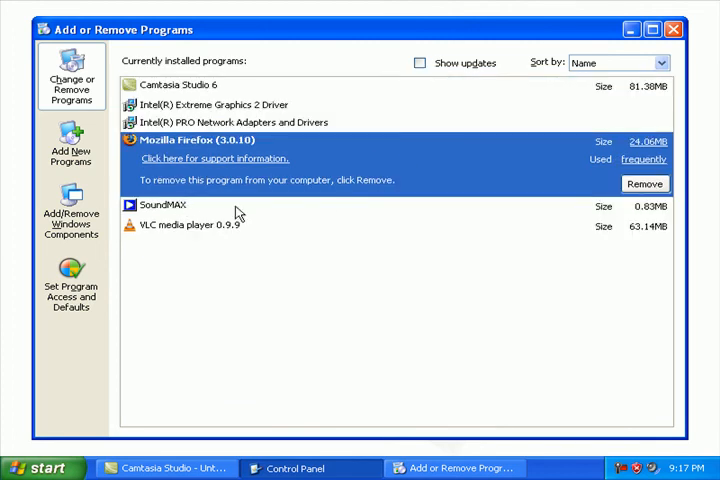
mouse_move(190, 216)
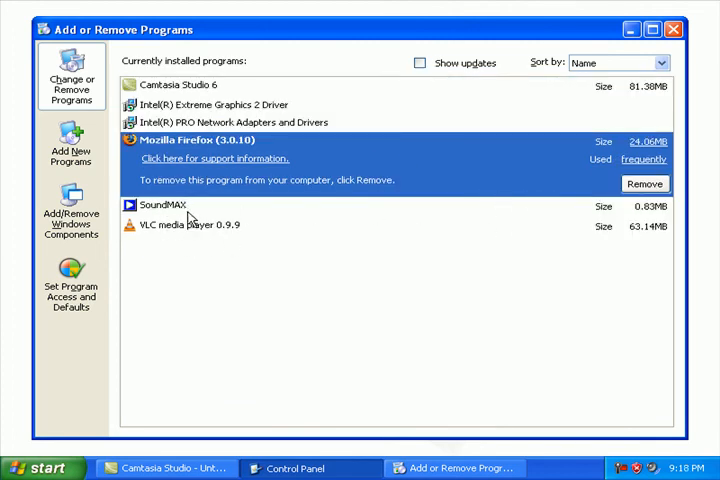
left_click(162, 204)
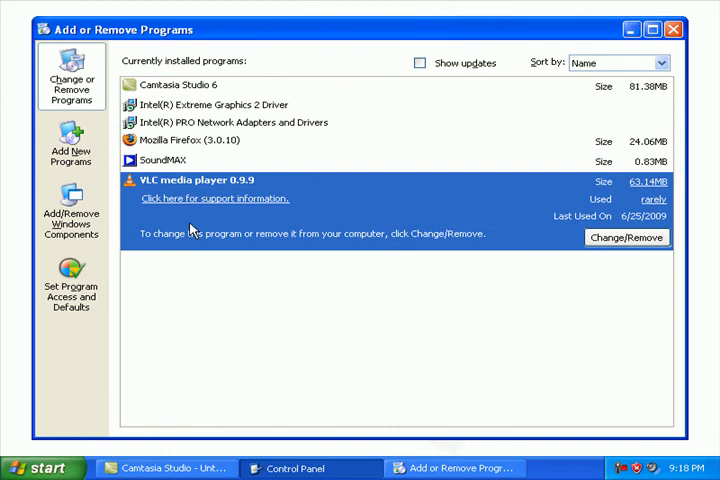
mouse_move(496, 216)
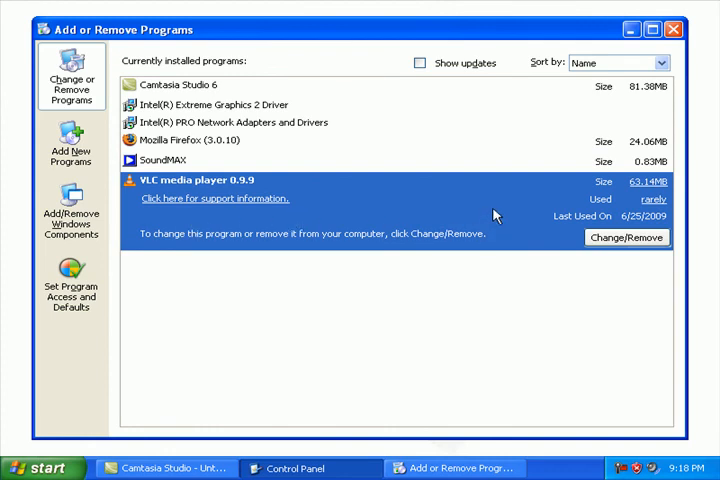
mouse_move(302, 180)
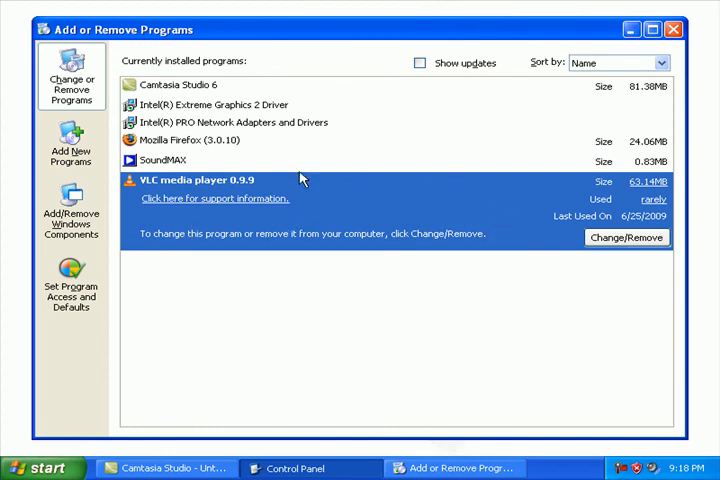
left_click(240, 122)
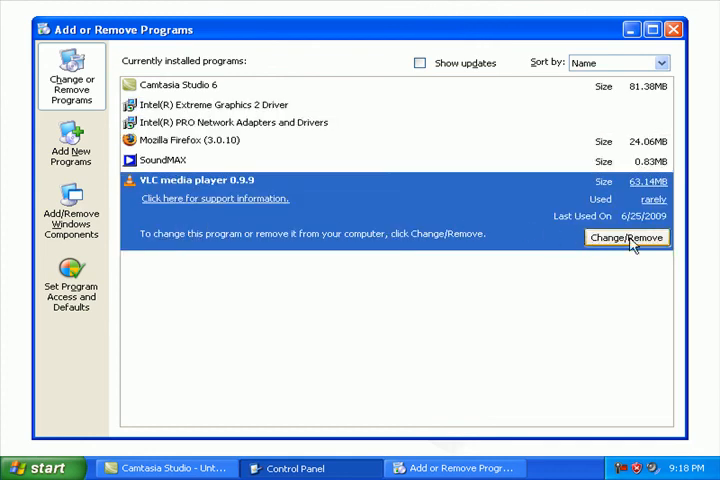
left_click(626, 236)
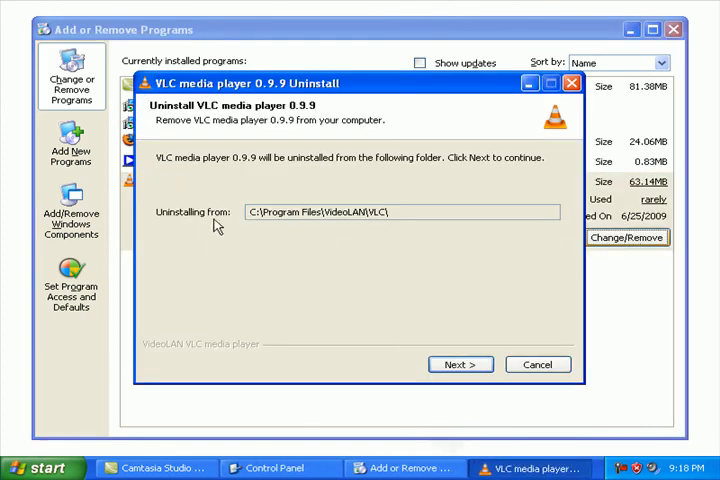
mouse_move(334, 278)
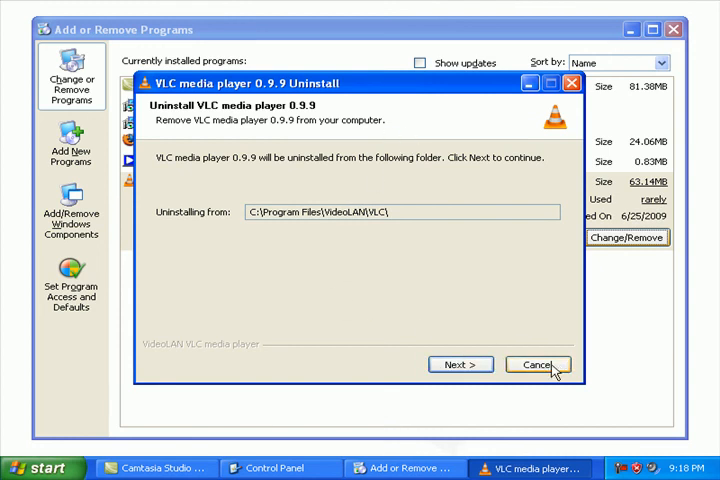
left_click(542, 364)
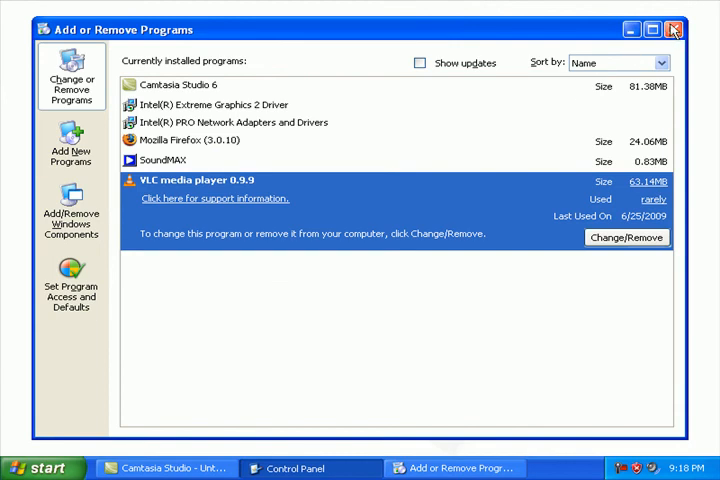
Step: Close the installed-programs list, bring up Turn Off Computer and cancel it
left_click(680, 28)
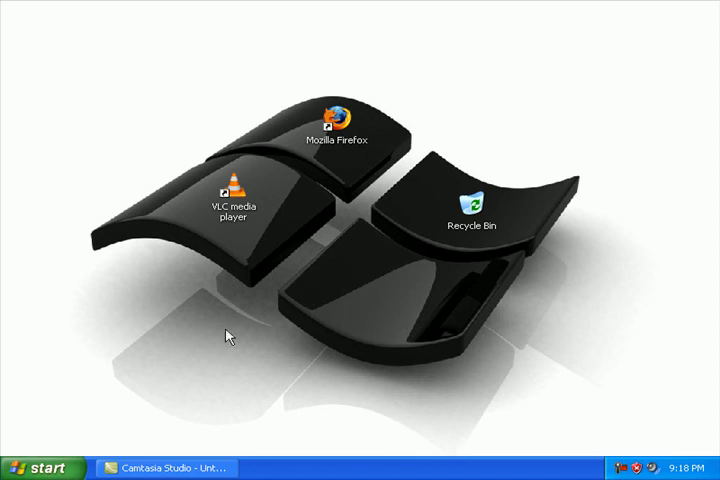
left_click(44, 464)
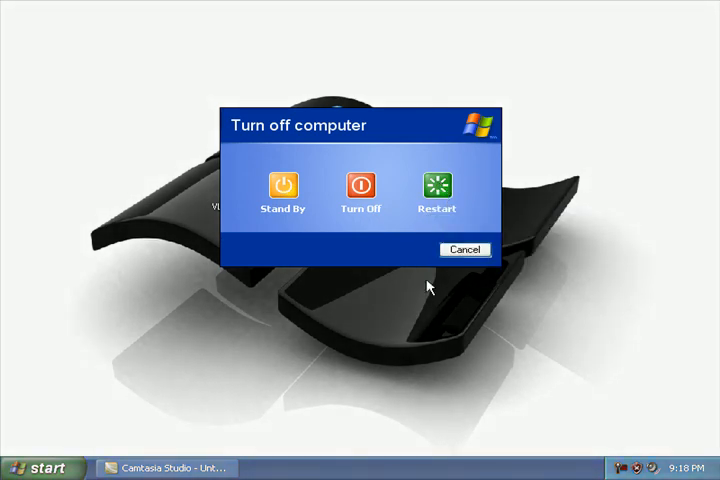
left_click(464, 250)
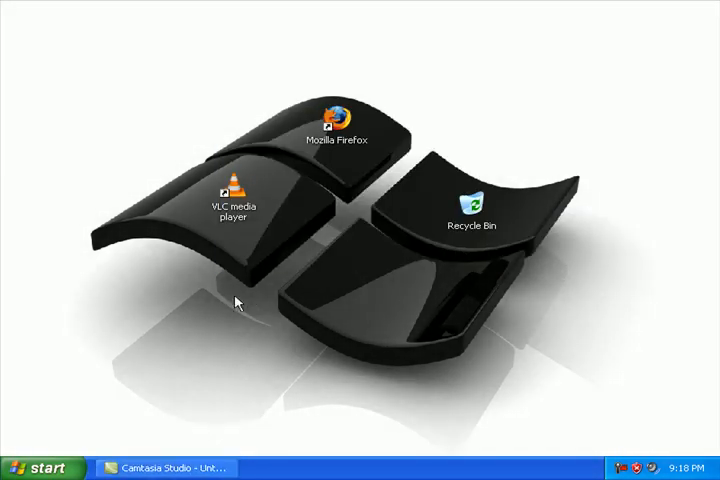